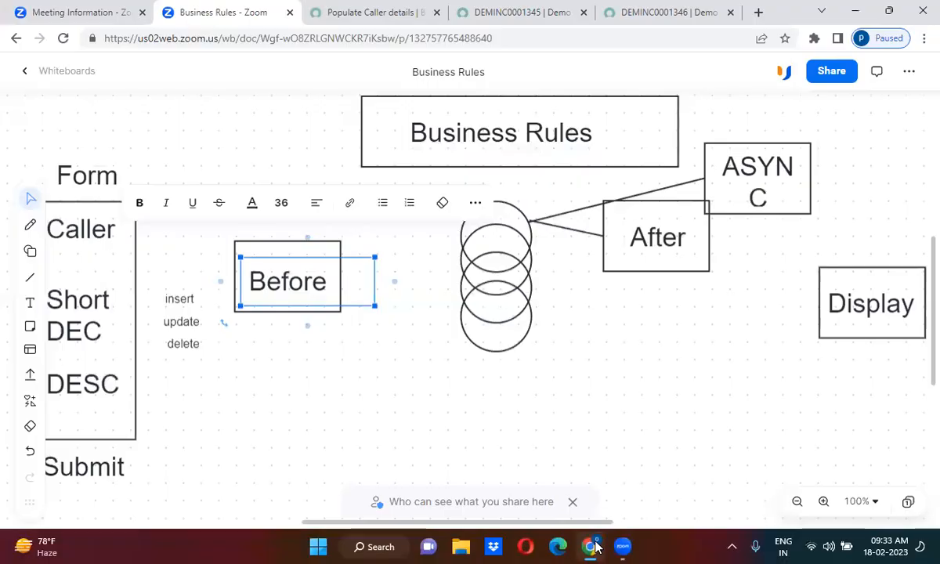
On incident DEMINC0001345, preview the configuration item, whose support group is CAB Approval.
click(519, 12)
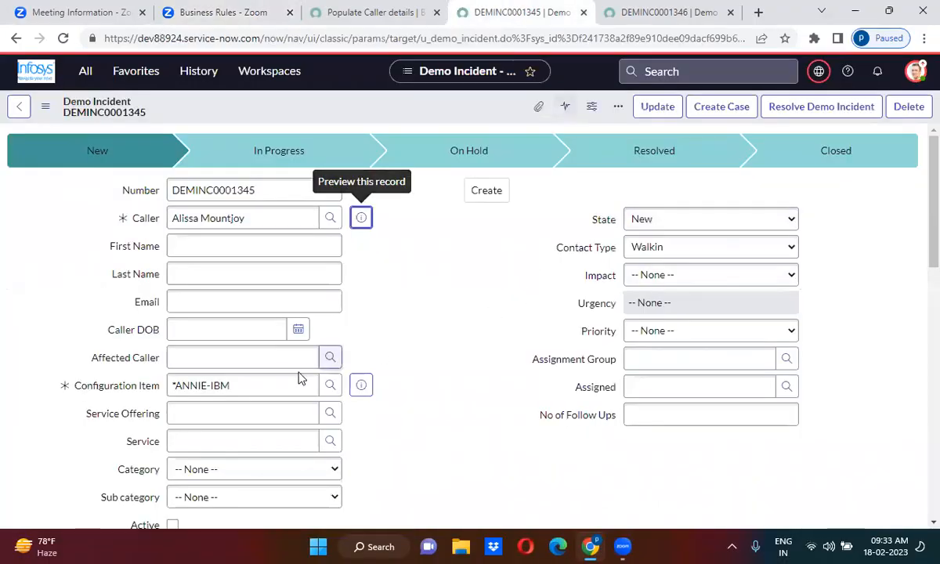
click(243, 385)
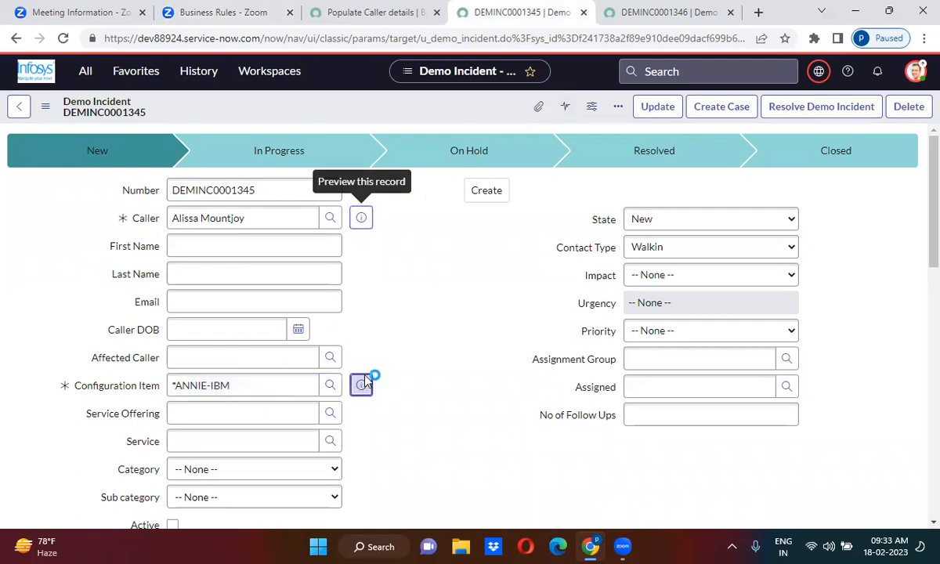
click(360, 385)
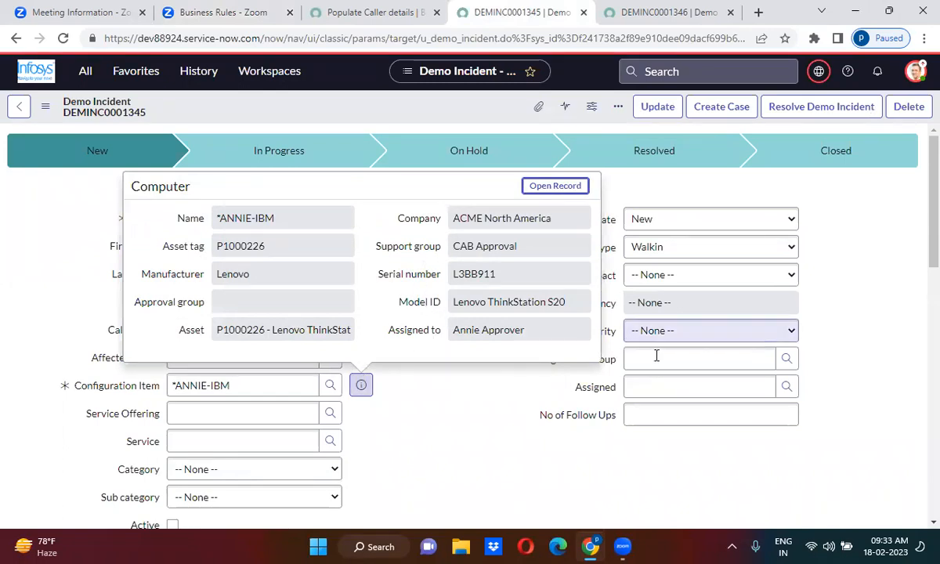
Focus the empty Assignment Group field to show recent assignment group choices.
click(697, 357)
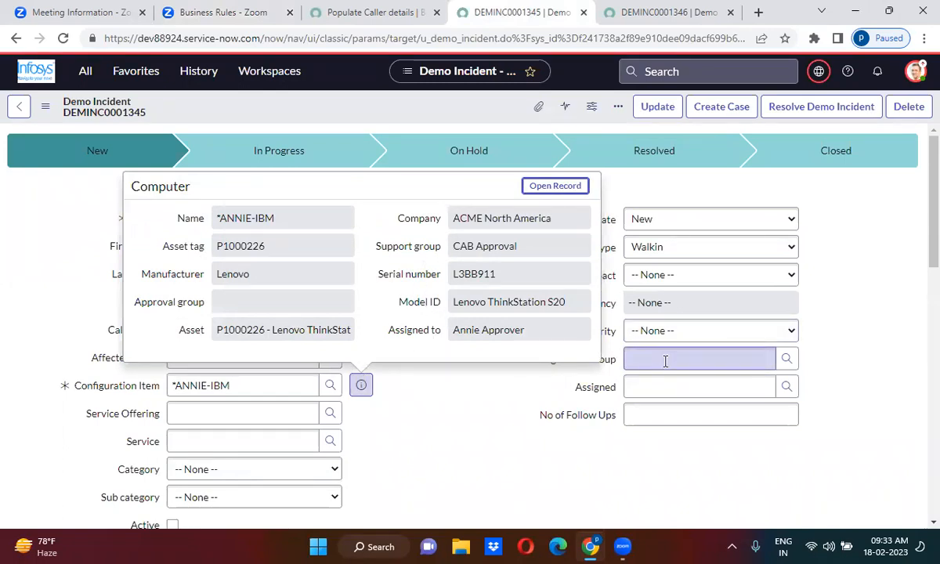
click(697, 358)
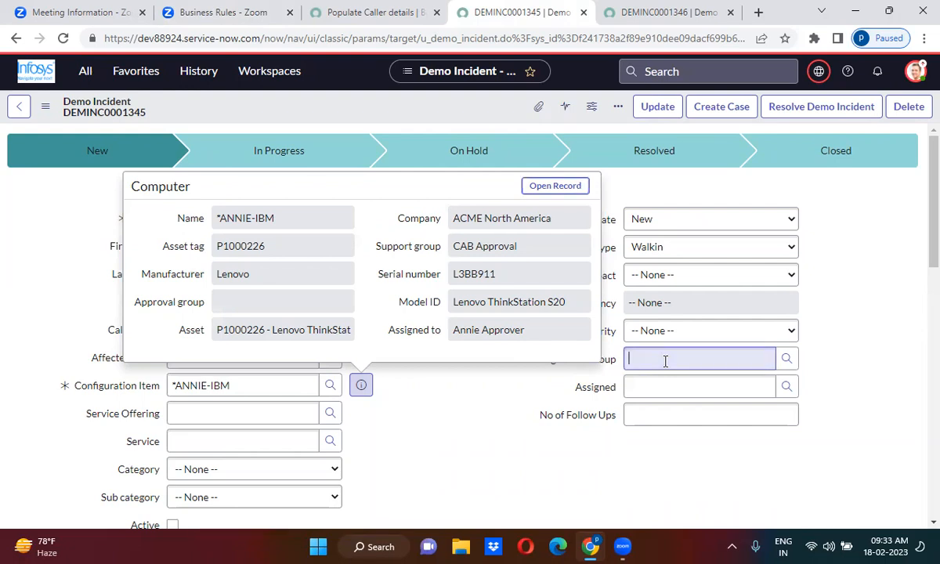
click(697, 358)
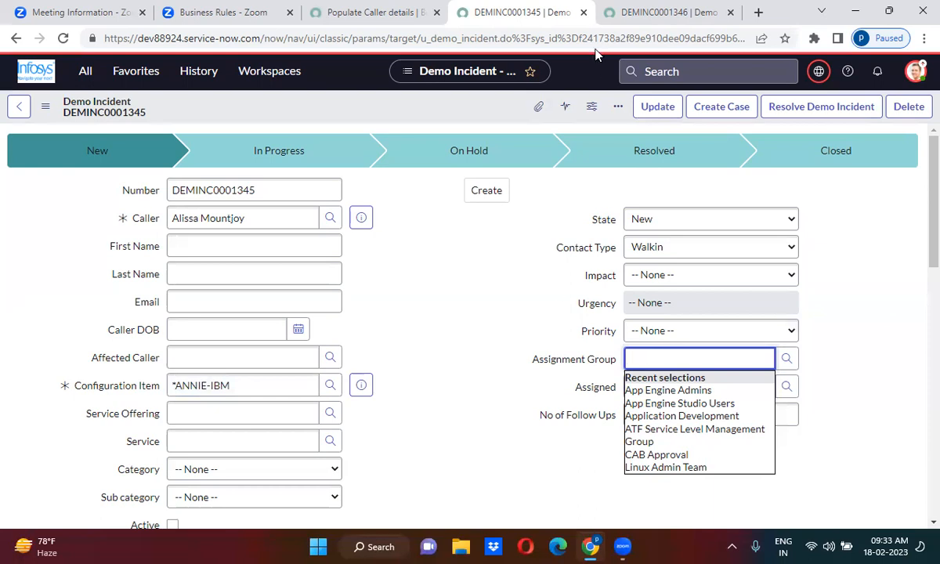
In the Populate Caller details rule, try editing the name, then place the caret after the email script line.
click(368, 12)
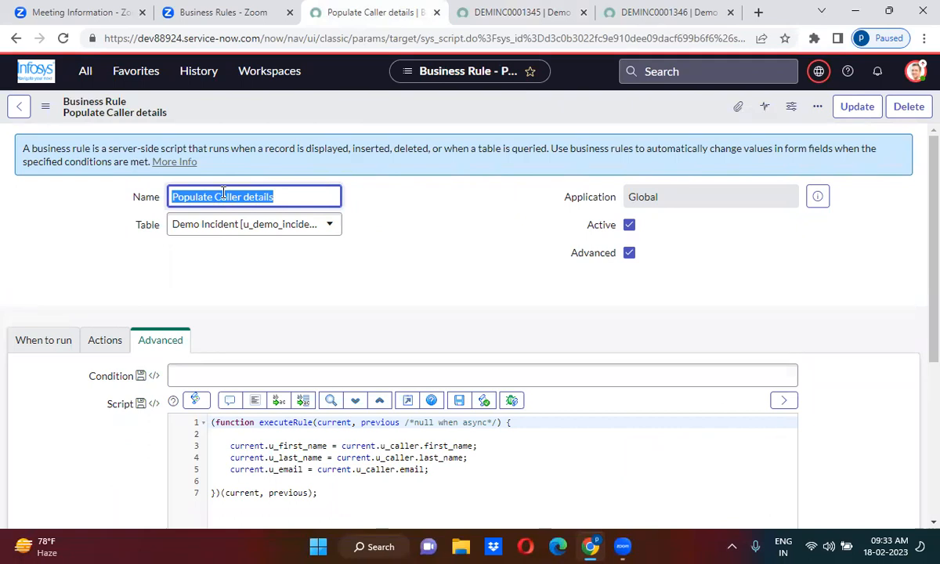
click(223, 197)
text(I)
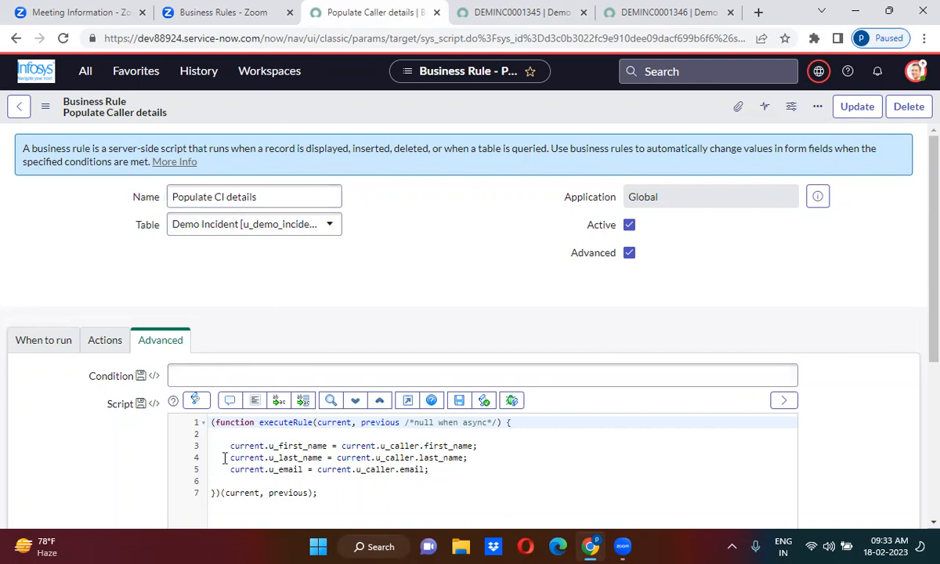
drag(230, 458, 428, 469)
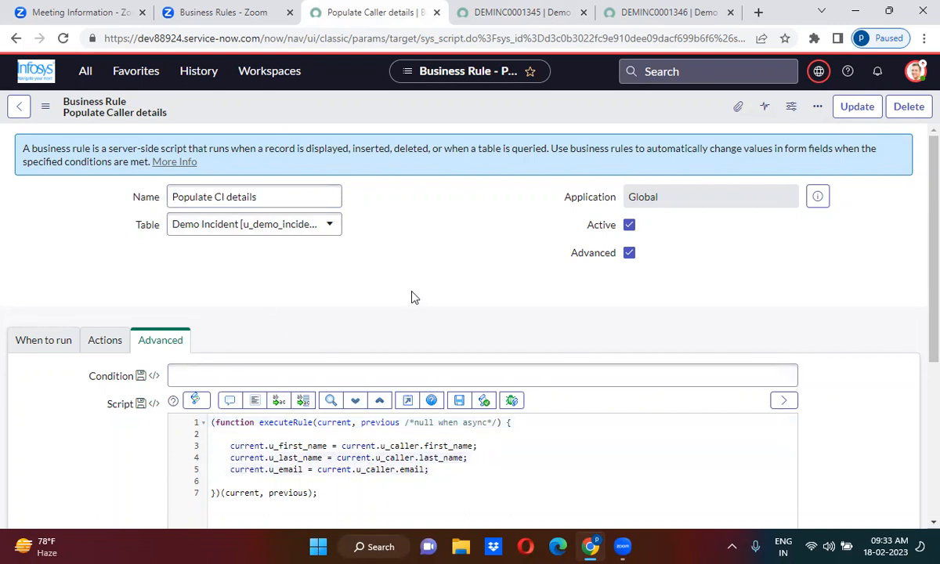
click(254, 197)
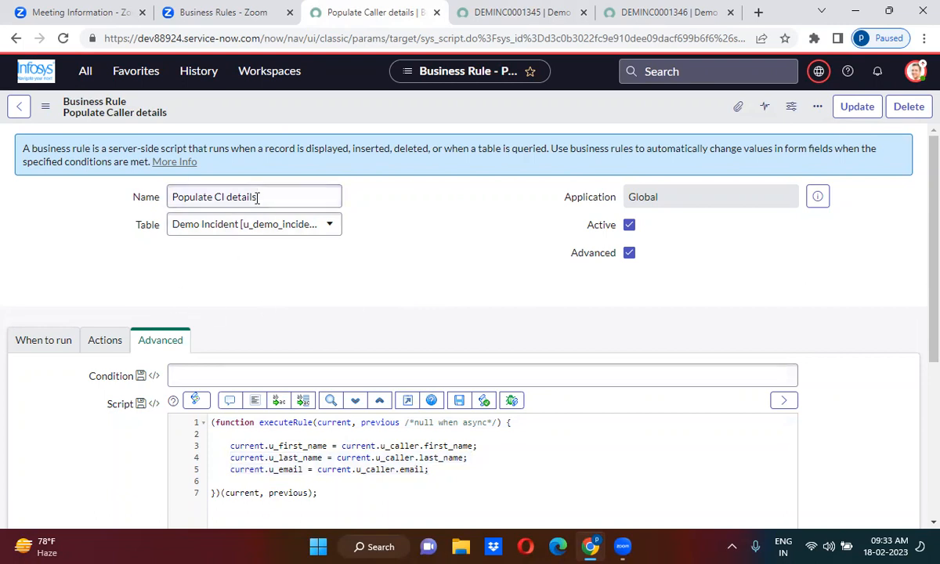
double_click(228, 197)
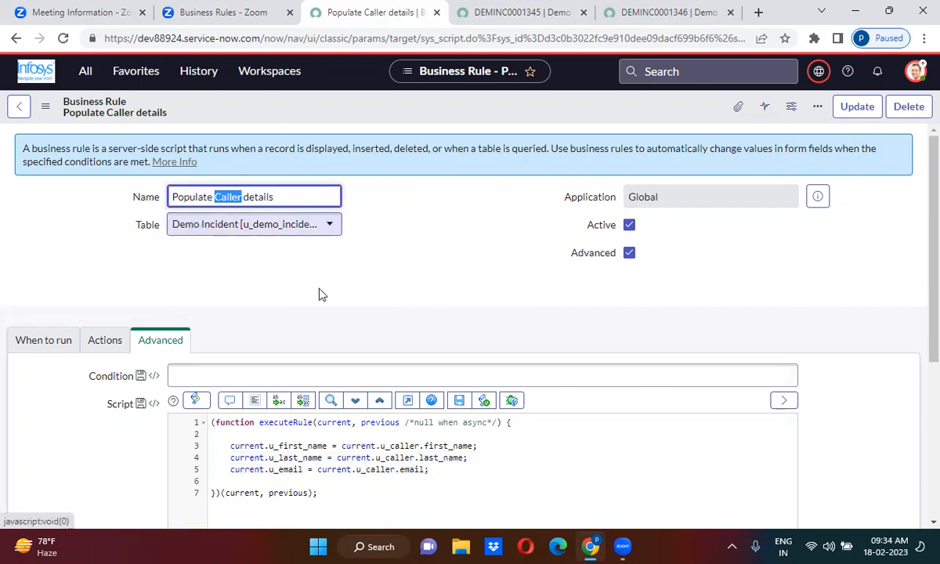
click(454, 469)
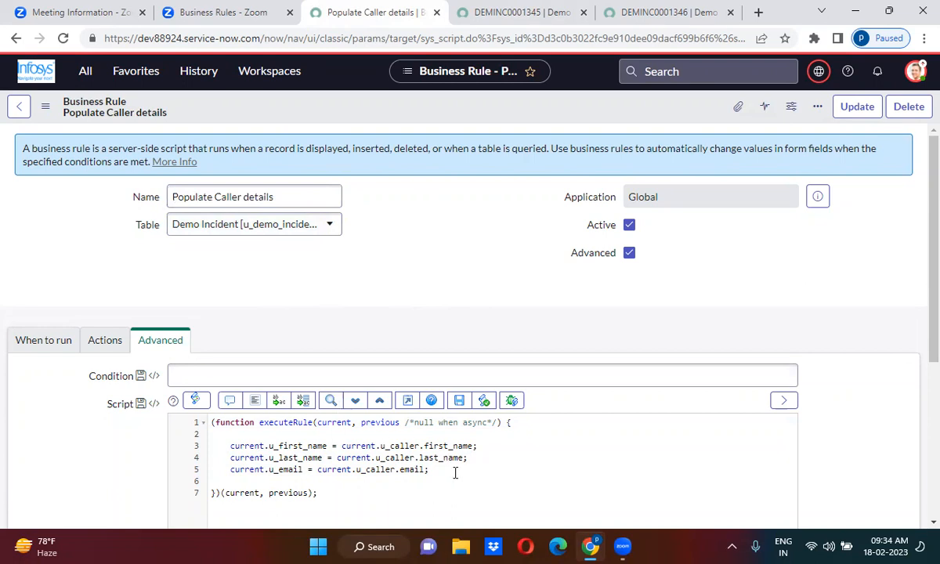
Add script line current.u_assignment_group = current.u_configuration_item.support_group; using autocomplete suggestions.
text(c)
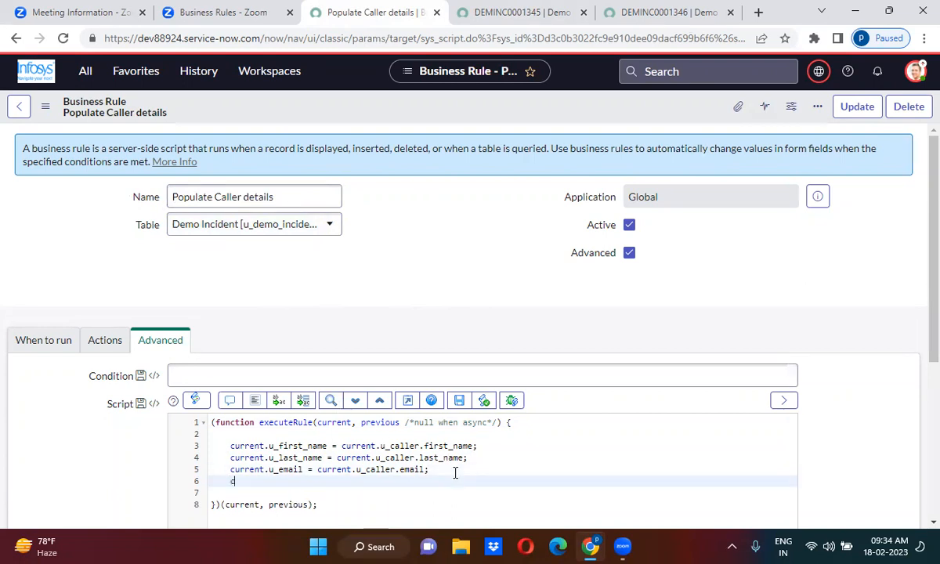
text(urrent)
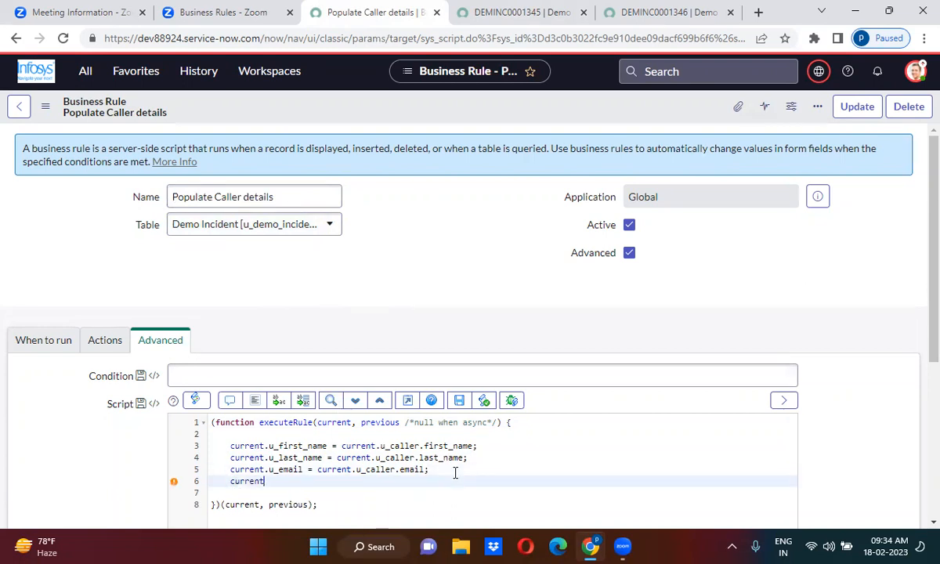
text(.u_ass)
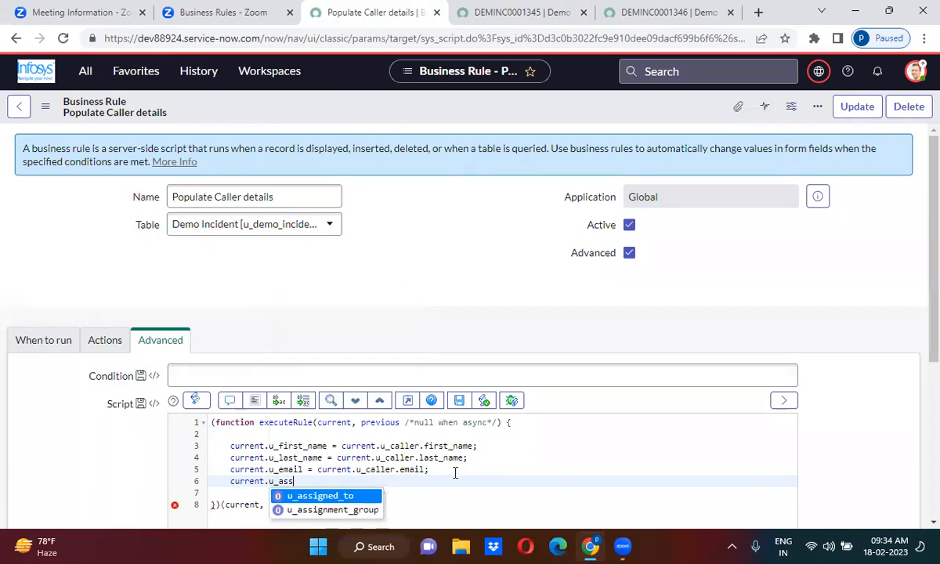
click(331, 510)
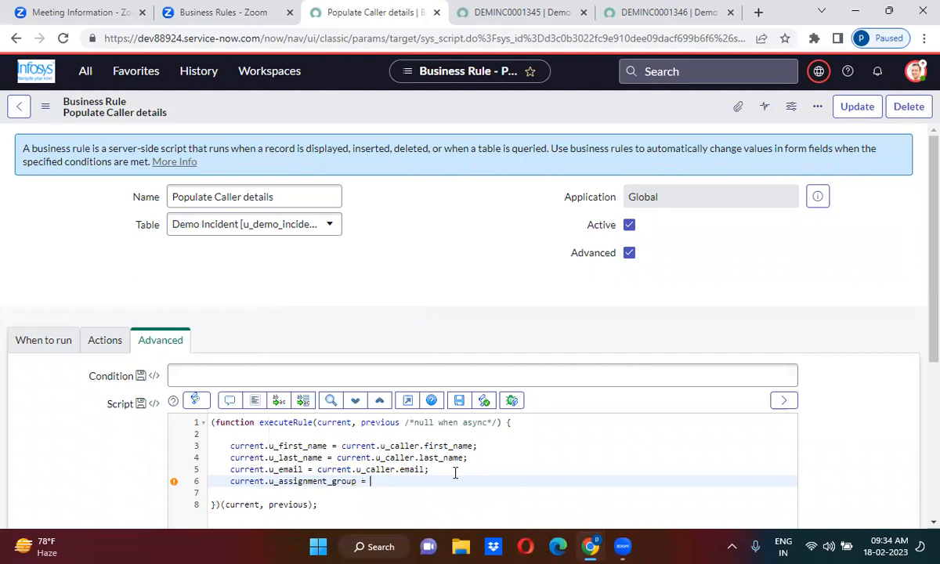
text(cur)
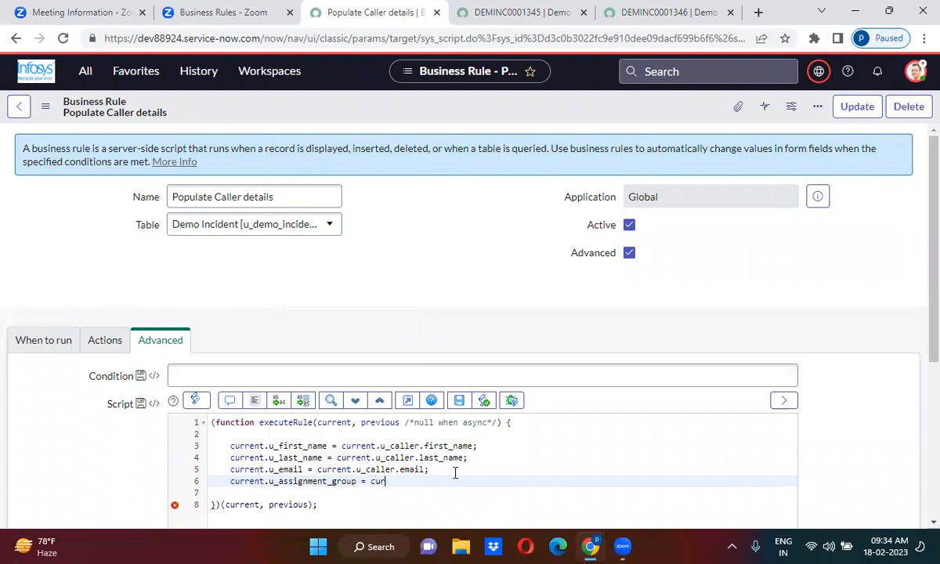
text(current.u)
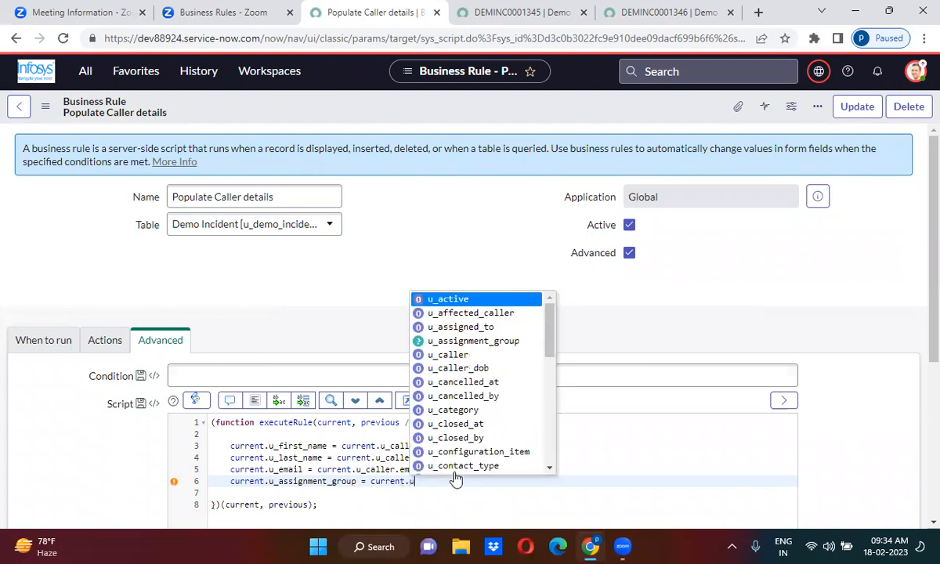
text(c)
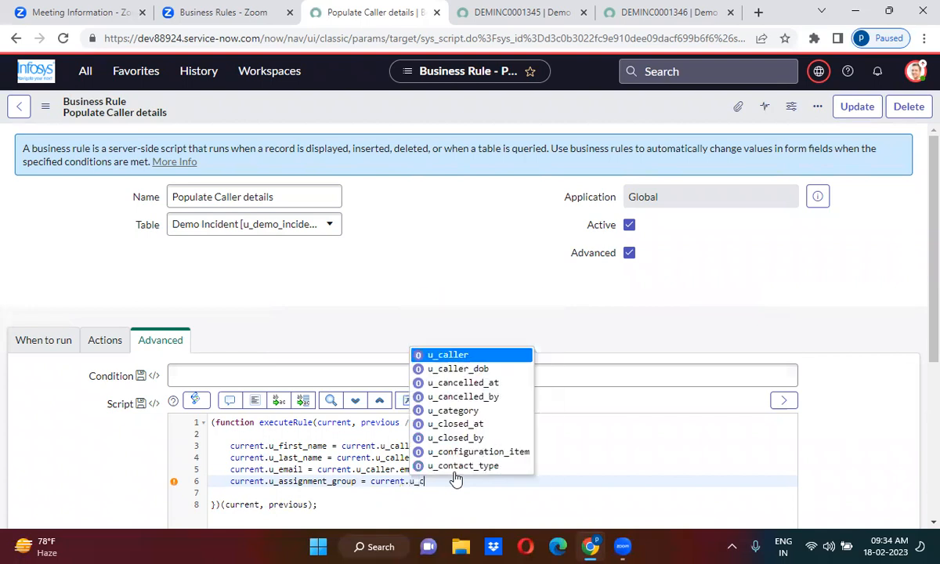
mouse_move(455, 423)
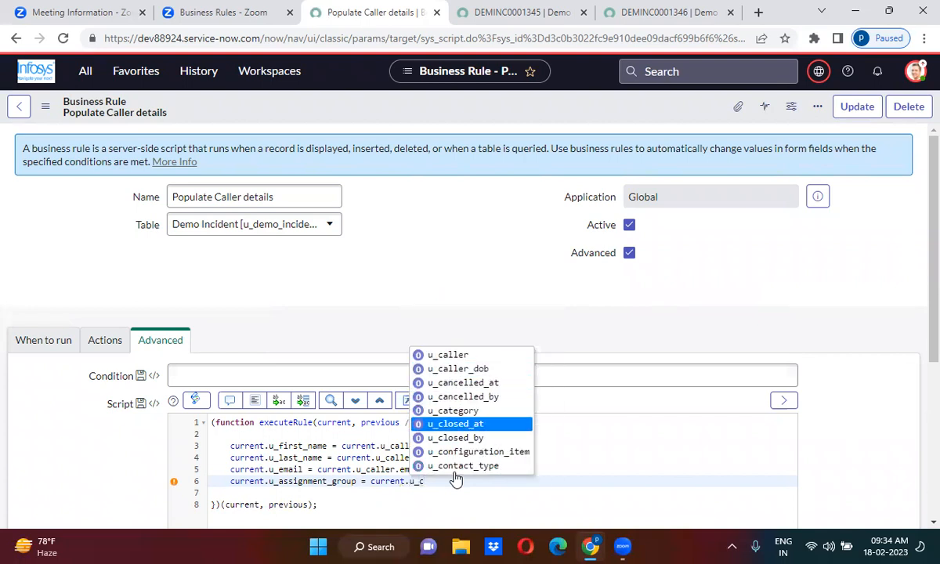
click(479, 451)
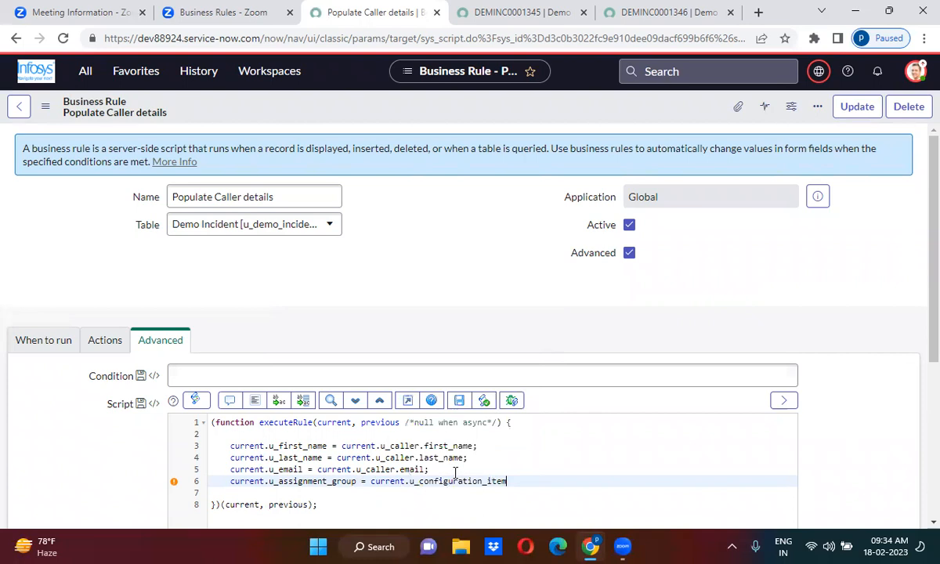
text(.support)
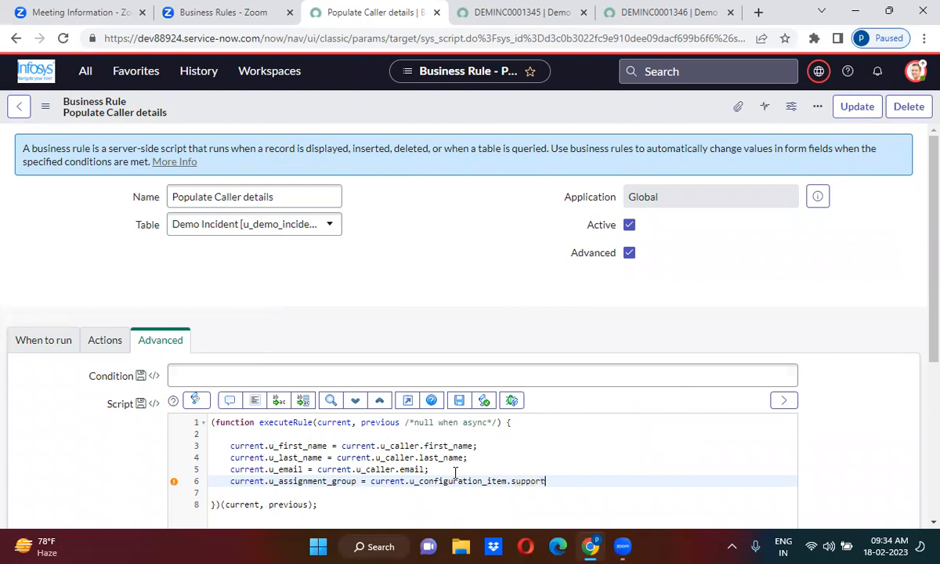
text(_group;)
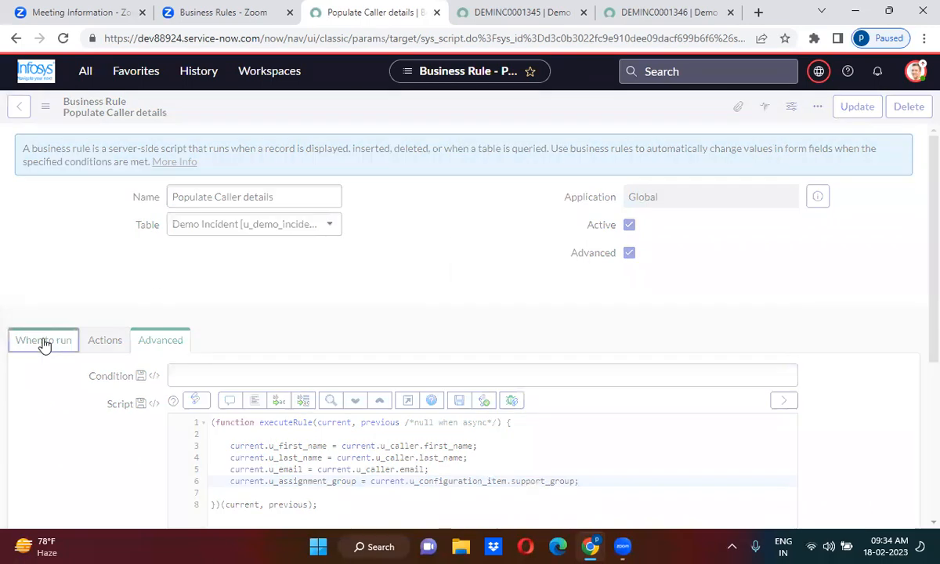
Go to incident DEMINC0001346 and set its Impact to 1 - High.
click(43, 340)
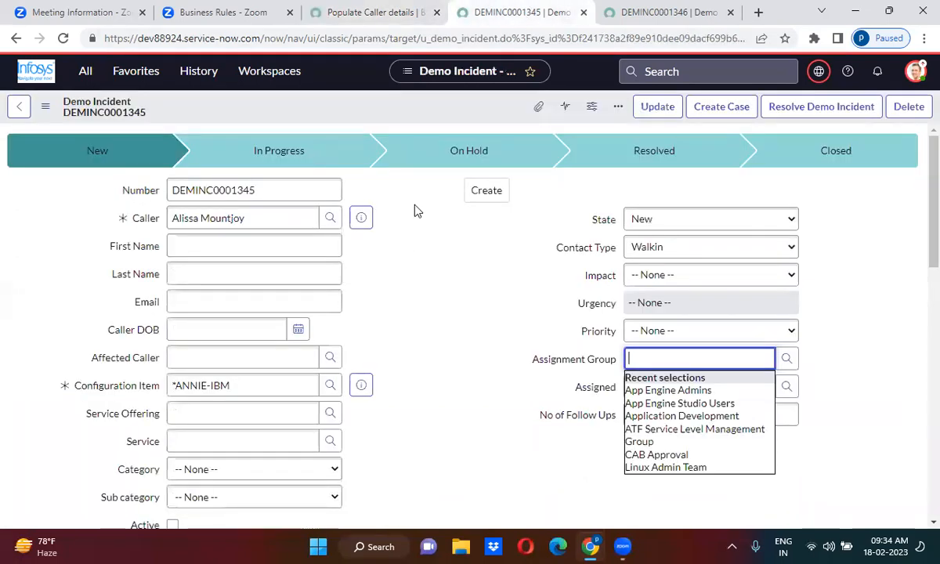
click(662, 11)
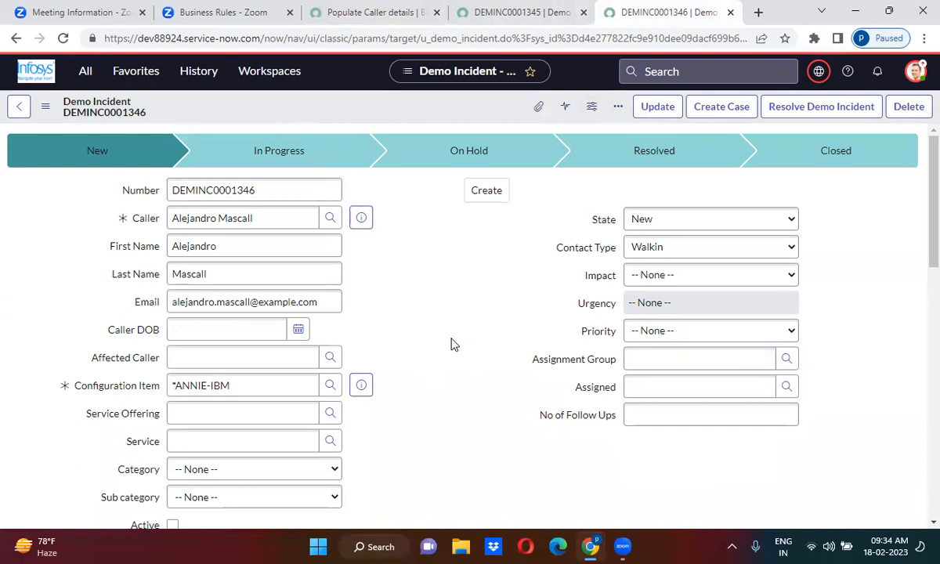
mouse_move(396, 357)
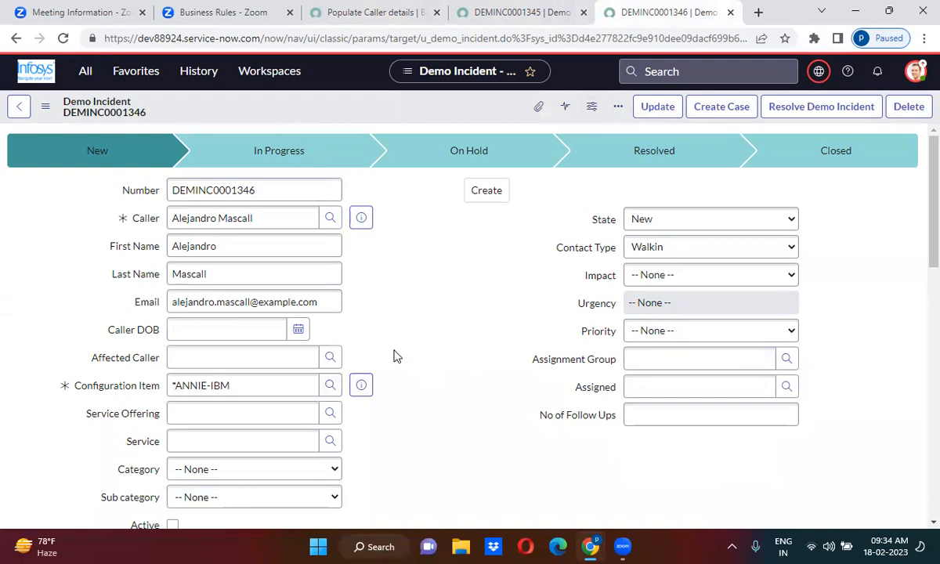
click(709, 274)
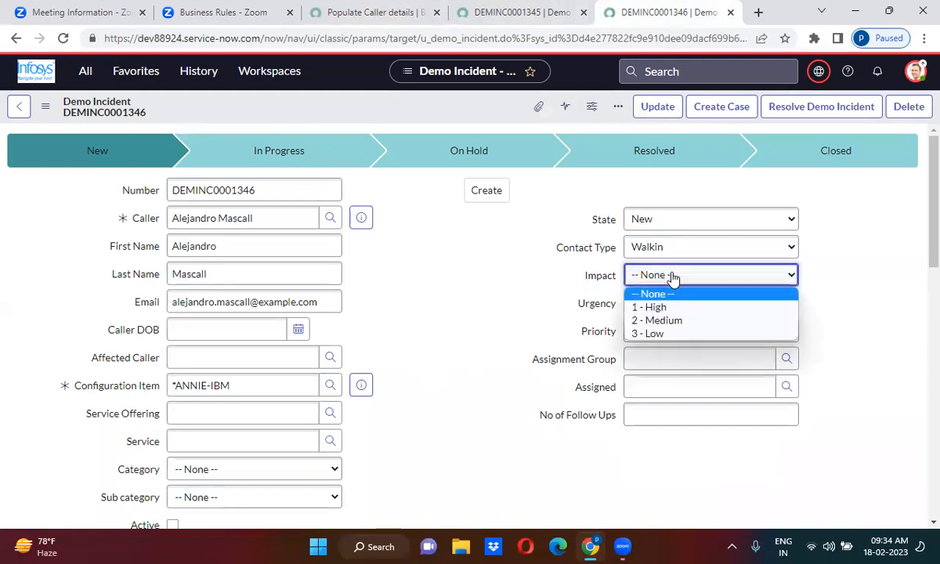
click(648, 306)
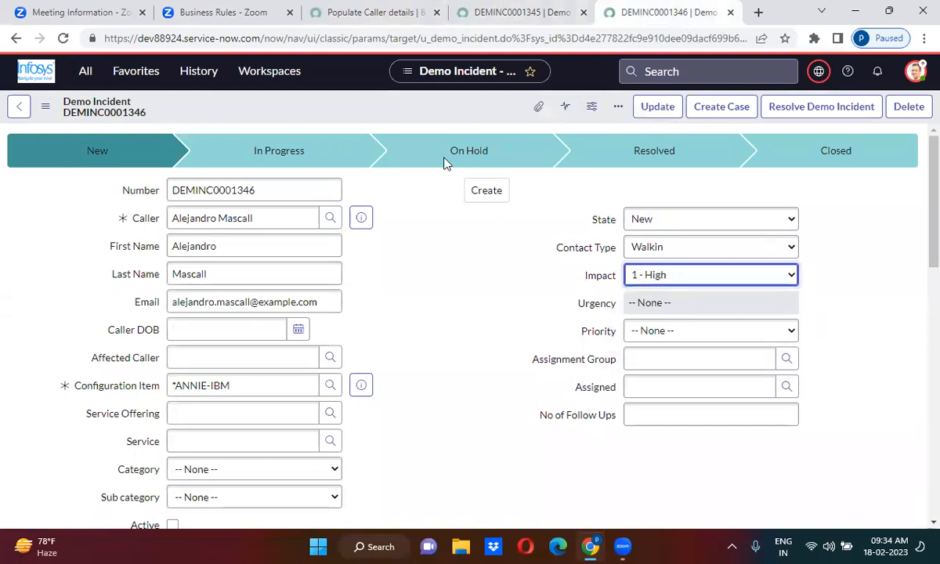
mouse_move(414, 108)
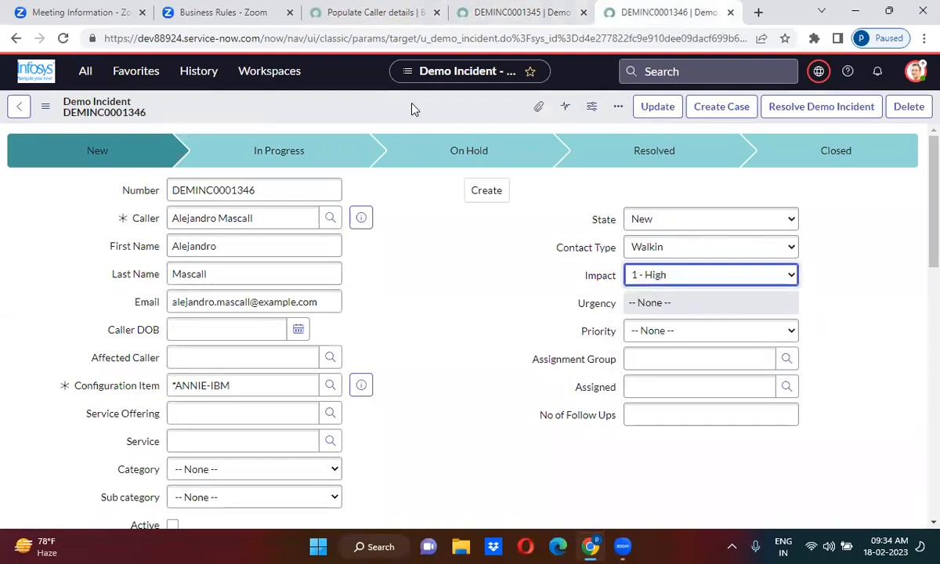